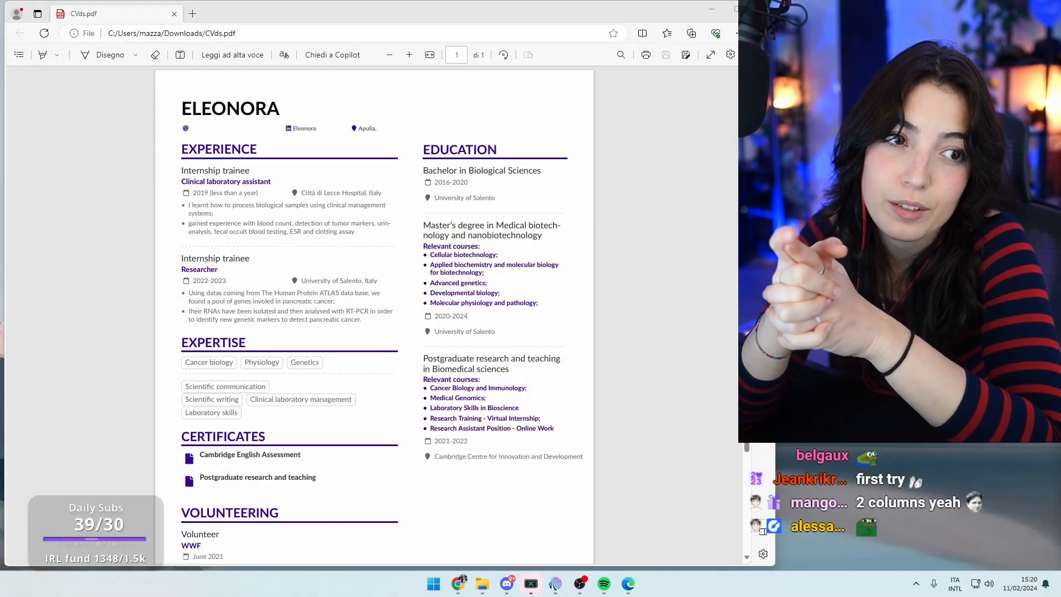
# Select text across the name and contact header and move down the CV page.
pyautogui.moveTo(182, 144); pyautogui.dragTo(379, 205)
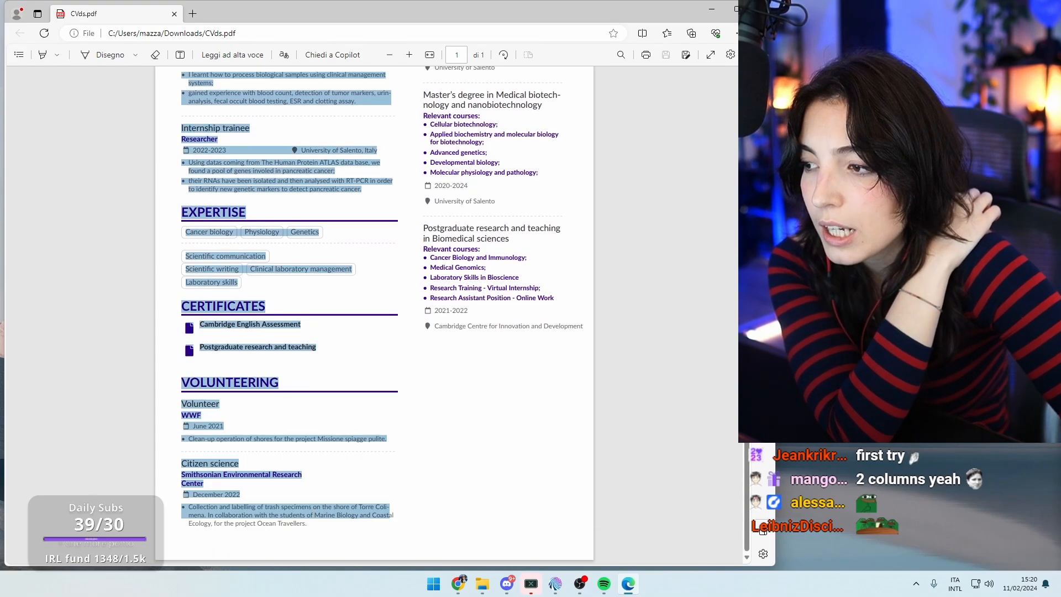
pyautogui.scroll(-3)
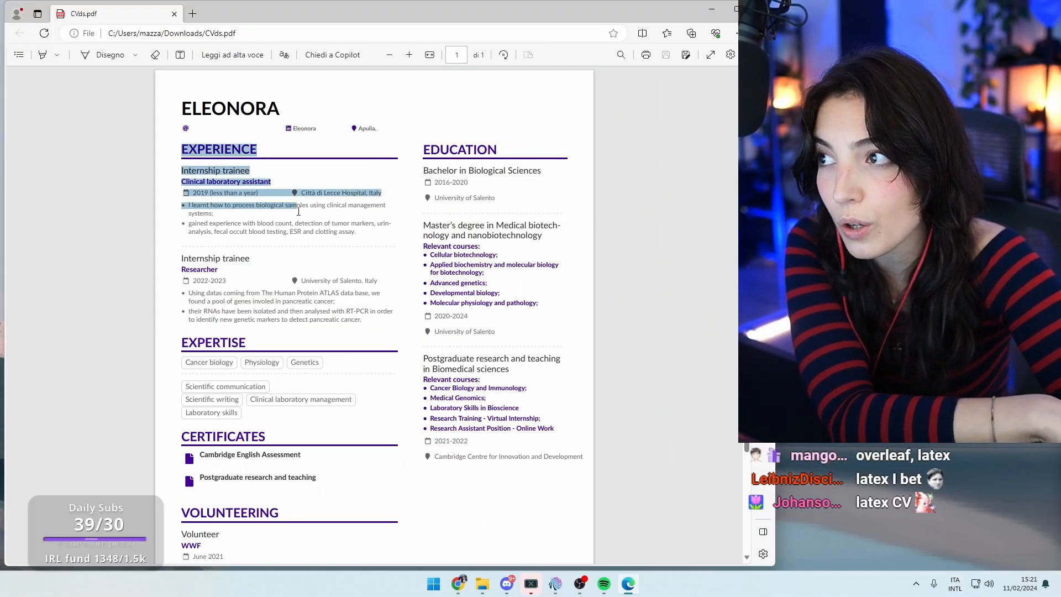
pyautogui.scroll(-3)
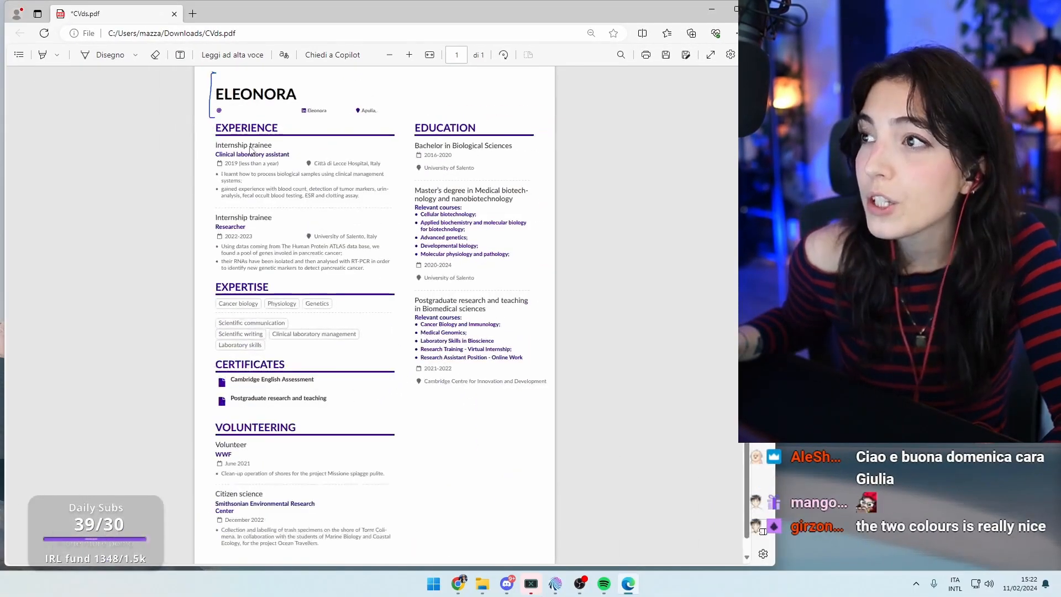
# Draw a red ink line beside the Education column after enlarging the page.
pyautogui.click(110, 55)
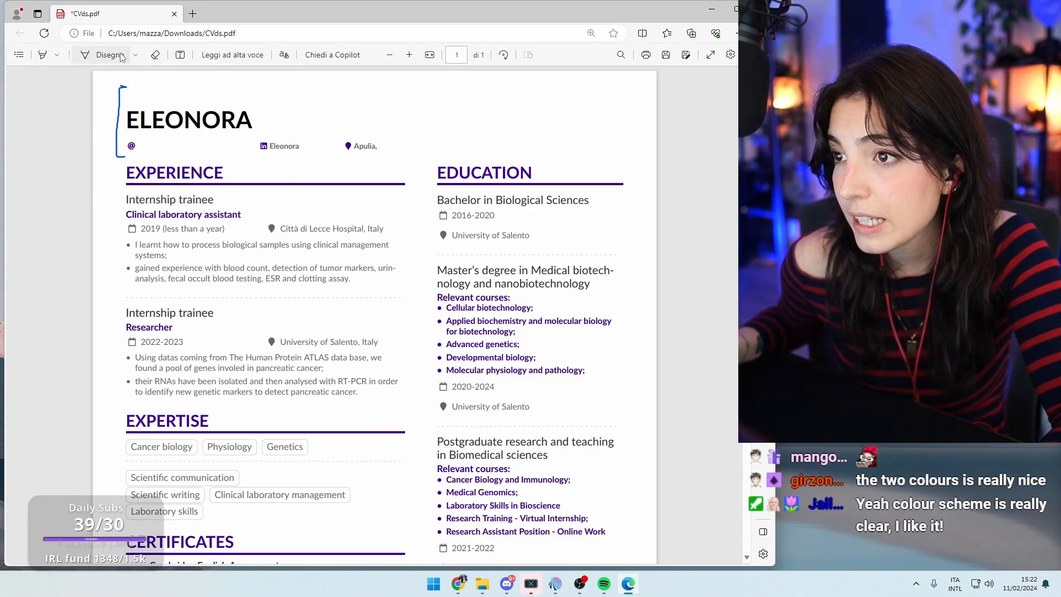
pyautogui.moveTo(438, 269); pyautogui.dragTo(496, 387)
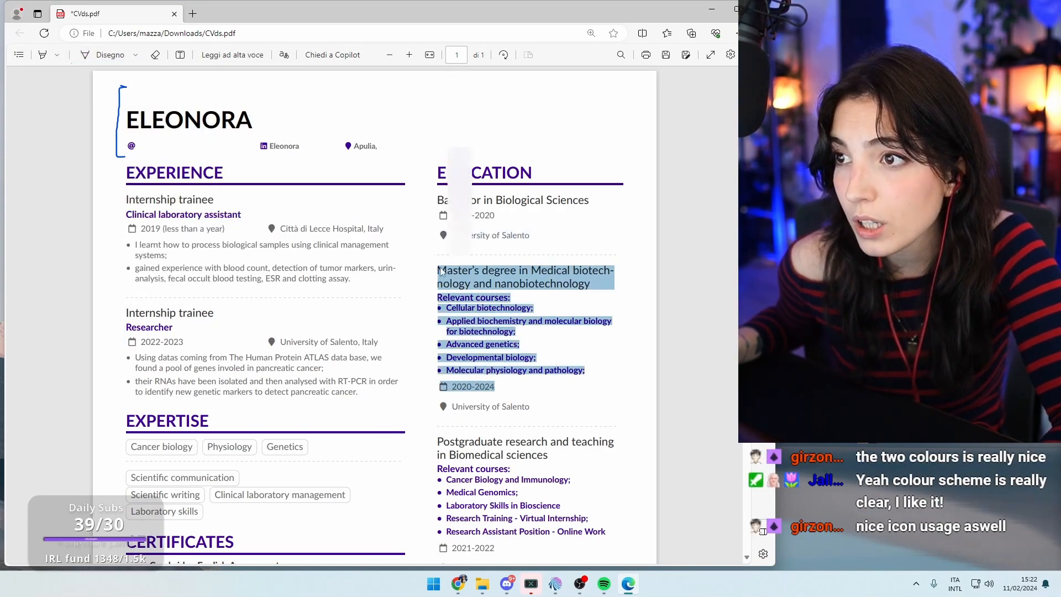
pyautogui.click(468, 312)
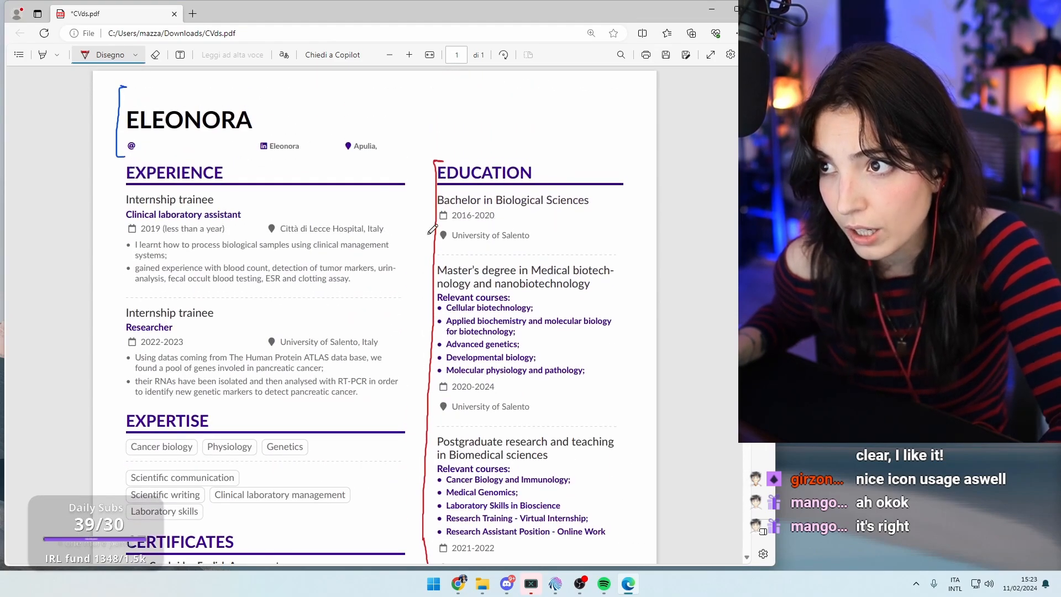
pyautogui.moveTo(143, 157); pyautogui.dragTo(430, 156)
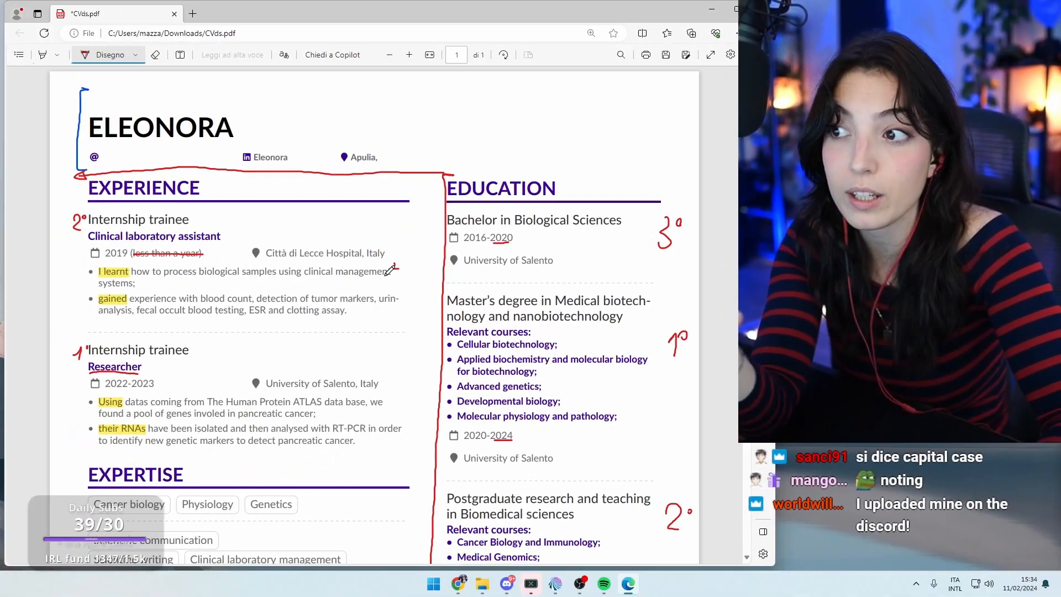
# Scroll down to the first internship bullets and the 2021-2022 education dates.
pyautogui.scroll(-3)
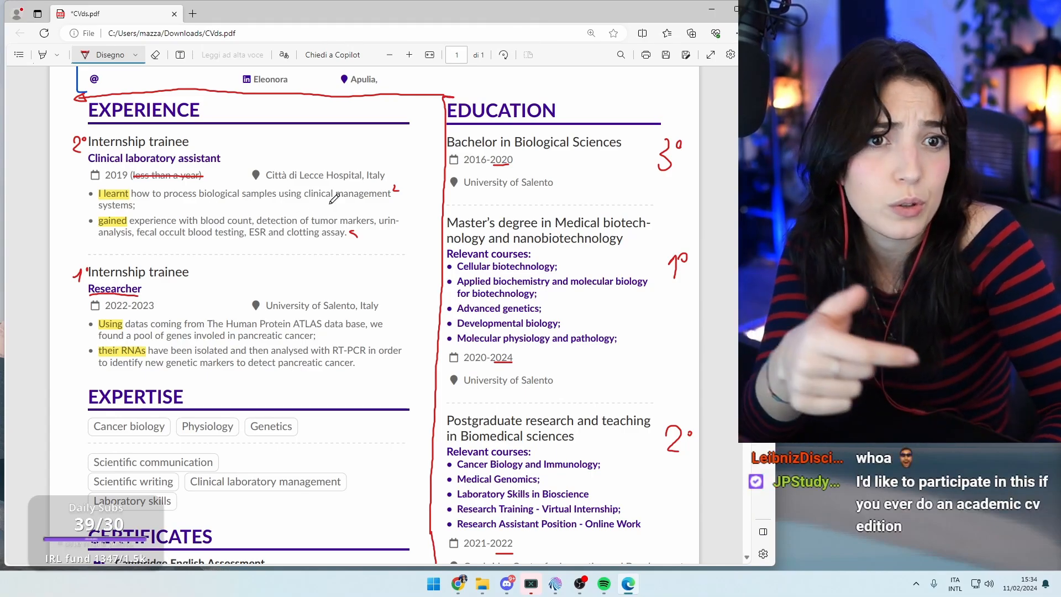
pyautogui.scroll(-3)
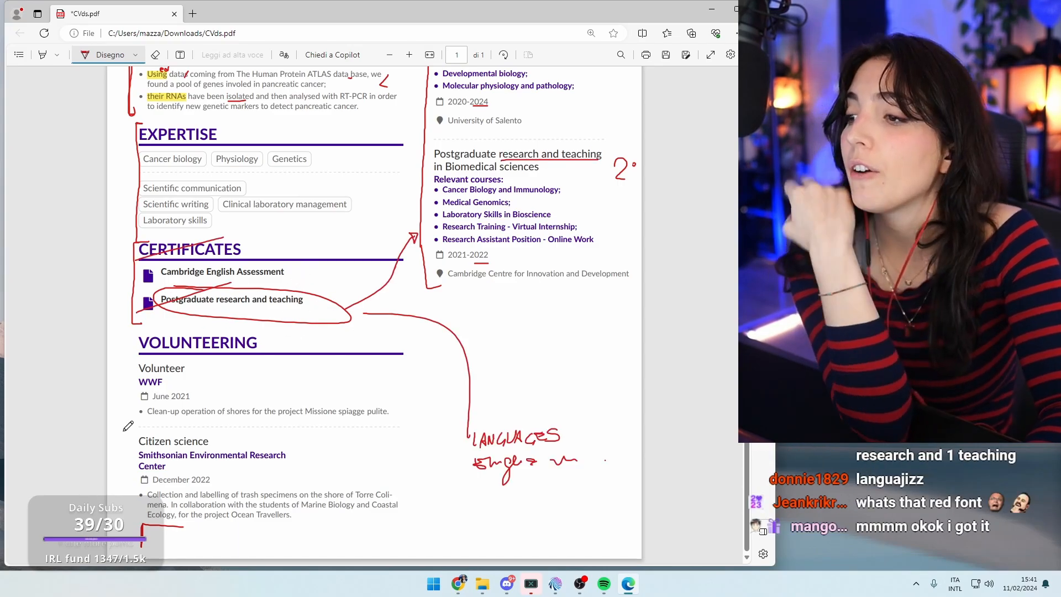
pyautogui.moveTo(215, 472)
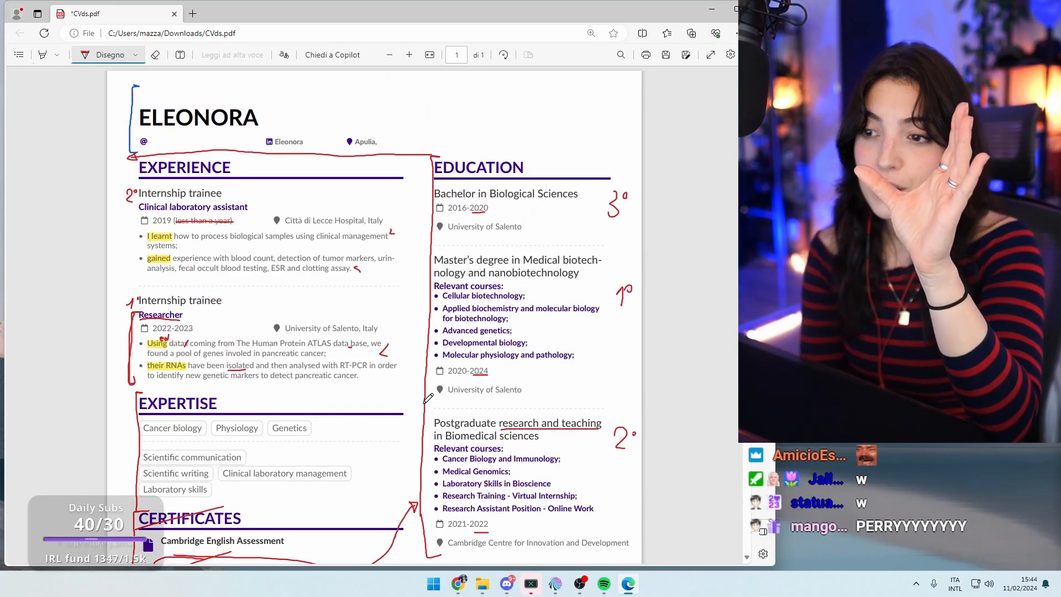
# Scroll down to the Volunteering entries and the Citizen science description.
pyautogui.scroll(-3)
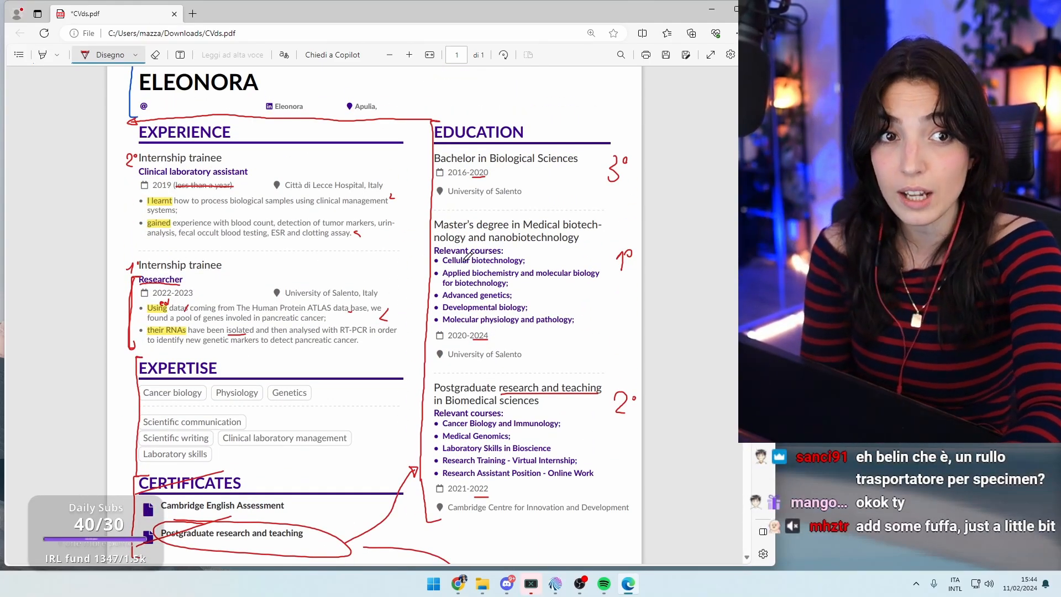
pyautogui.scroll(-3)
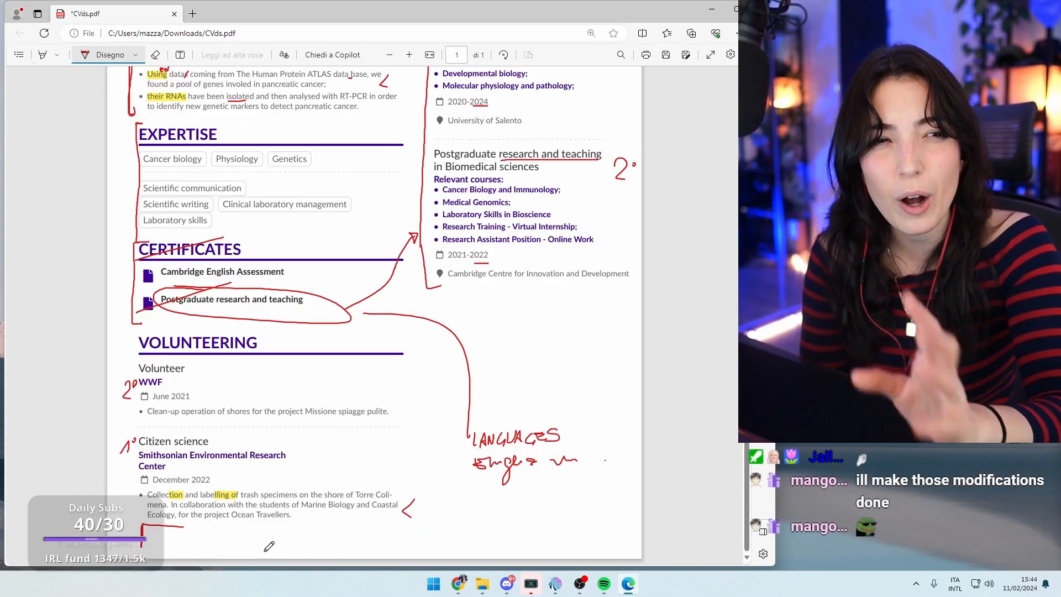